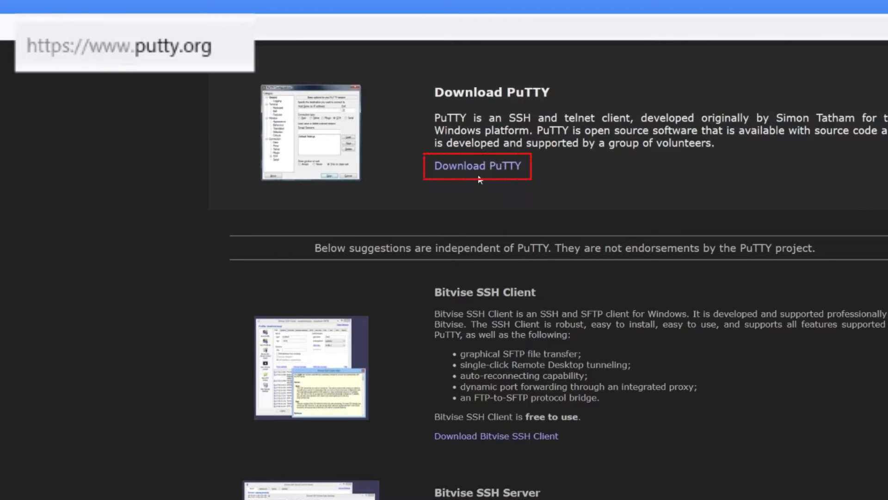
Step: Follow the 'Download PuTTY' link on putty.org to reach the 0.80 release page
click(477, 166)
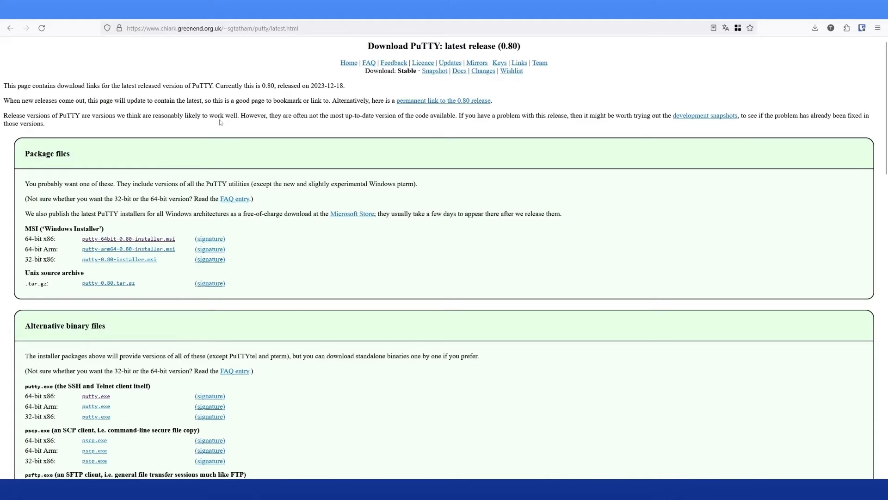
mouse_move(470, 312)
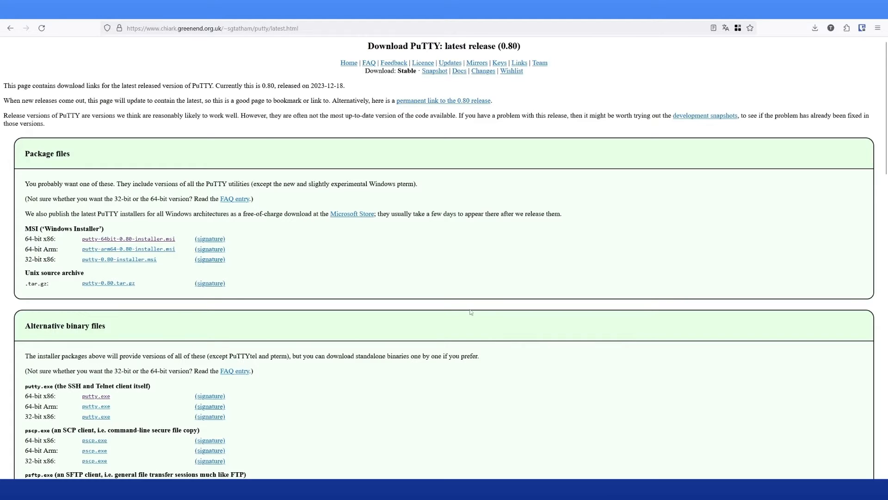
mouse_move(515, 358)
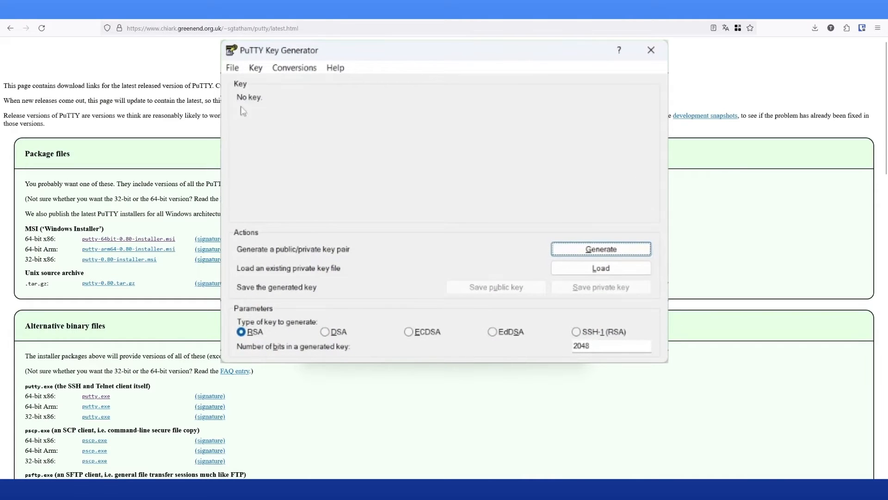
mouse_move(297, 225)
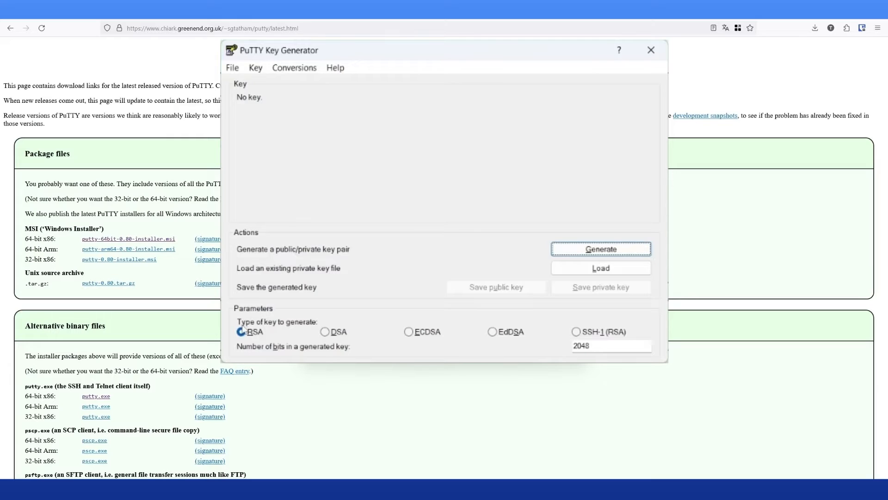
click(241, 331)
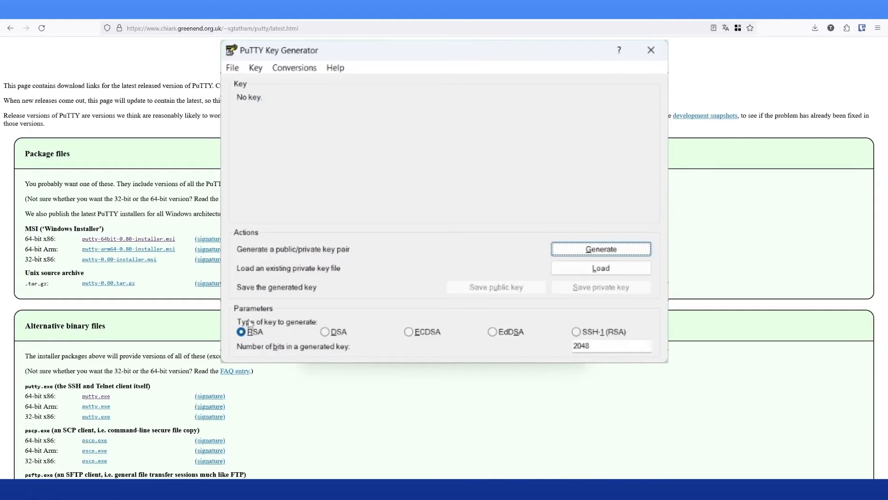
mouse_move(314, 328)
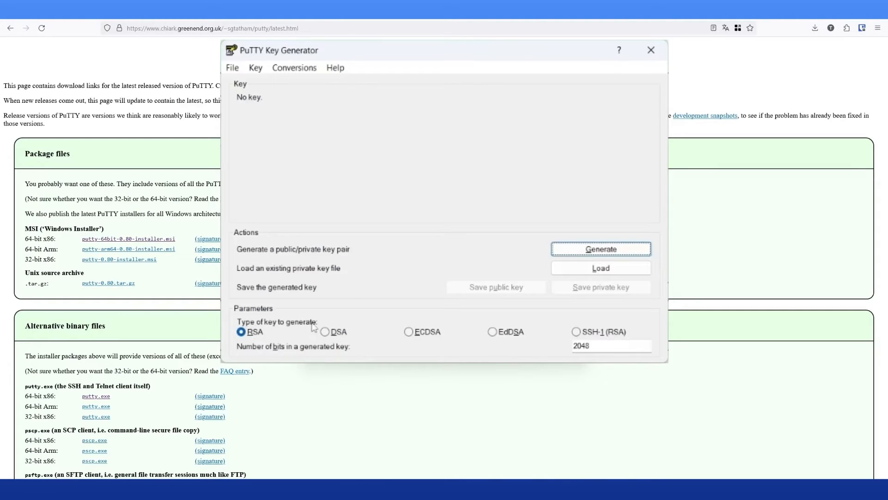
mouse_move(554, 285)
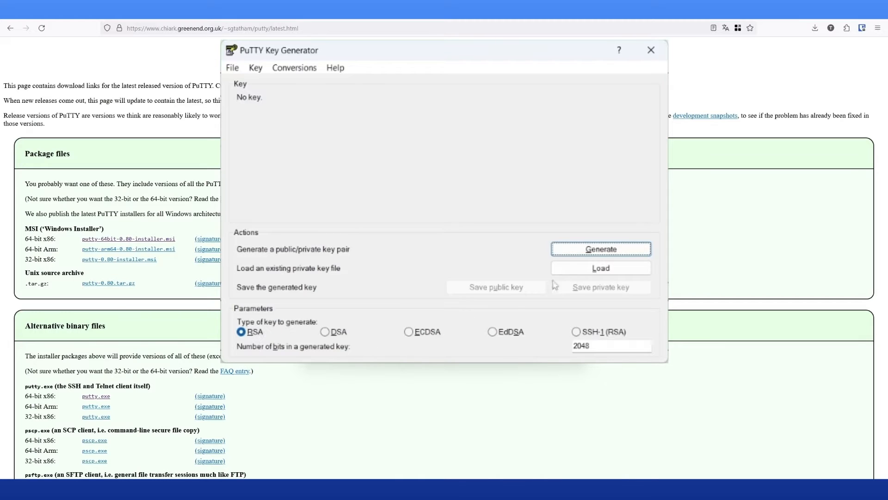
Step: Generate a 2048-bit RSA key pair, supplying mouse movement for randomness
click(601, 249)
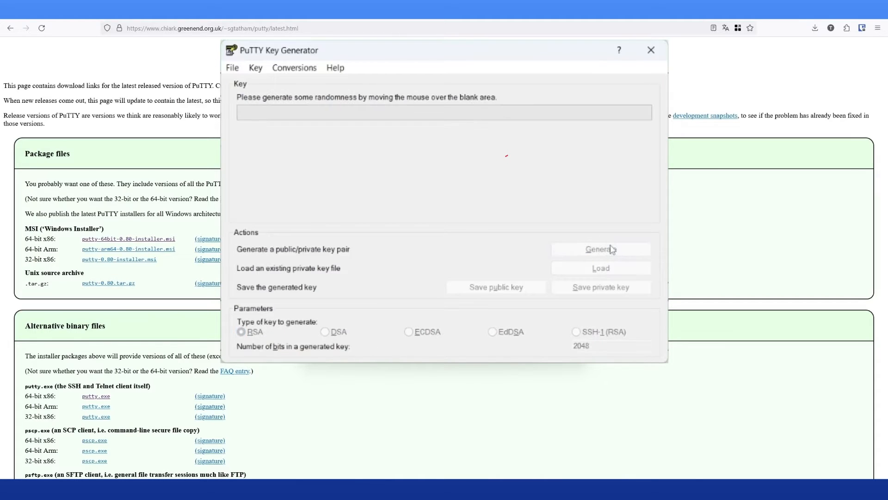
mouse_move(429, 157)
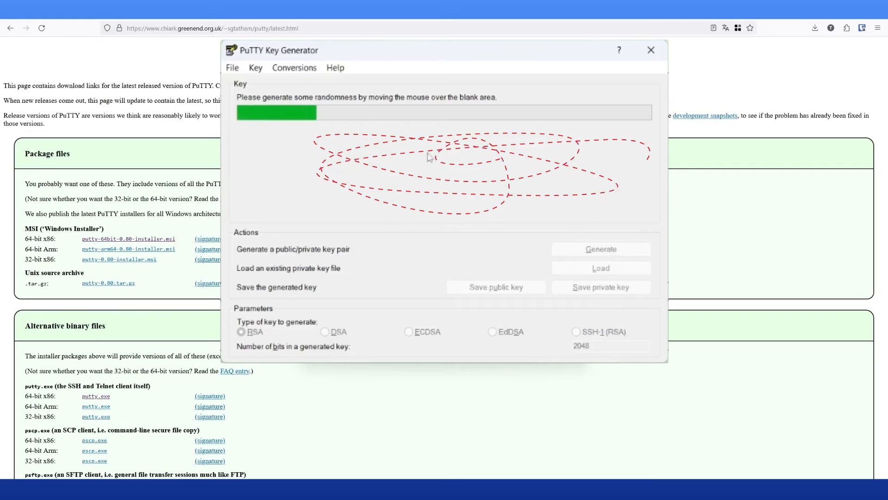
mouse_move(504, 183)
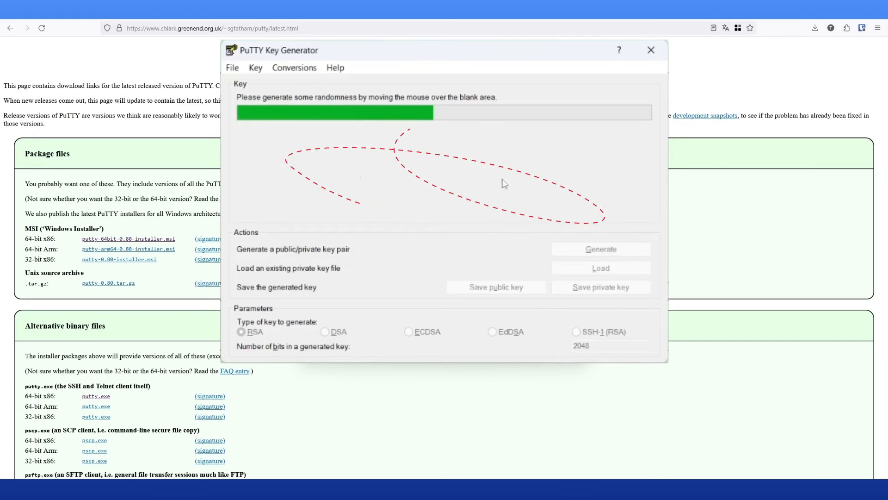
mouse_move(544, 144)
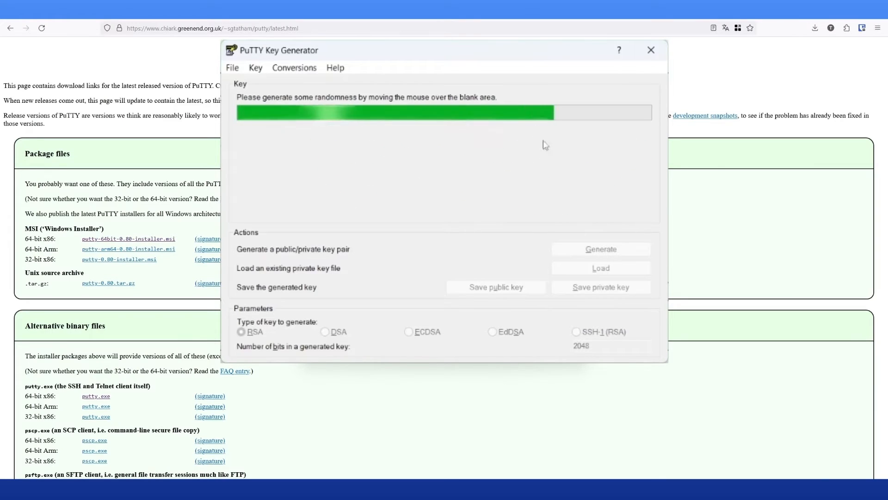
click(600, 249)
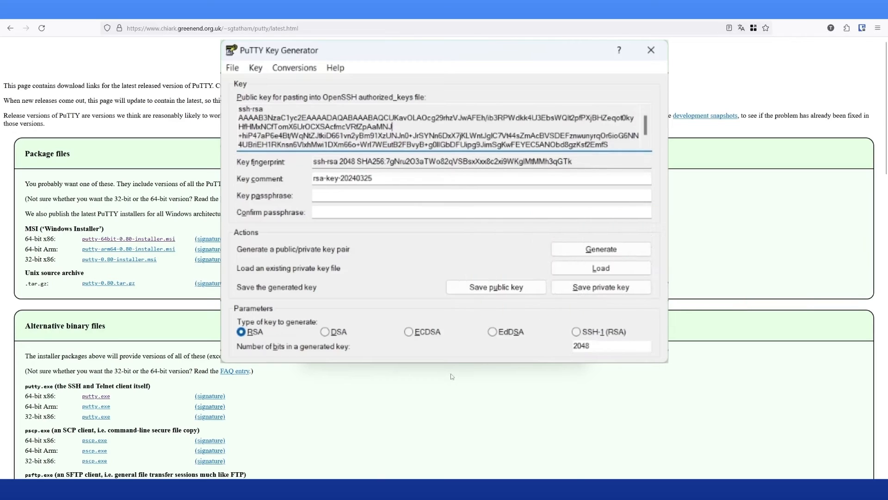
mouse_move(321, 157)
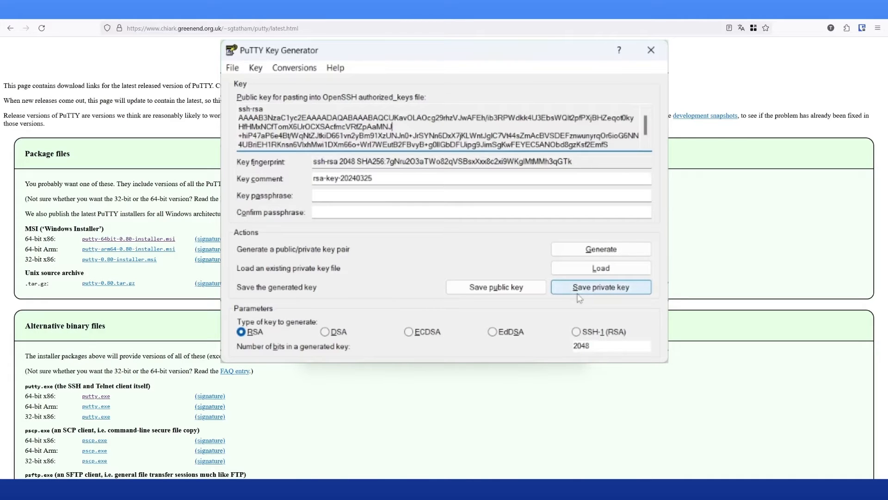
Step: Save the private key without a passphrase as testKey.ppk in the equinix folder
click(600, 287)
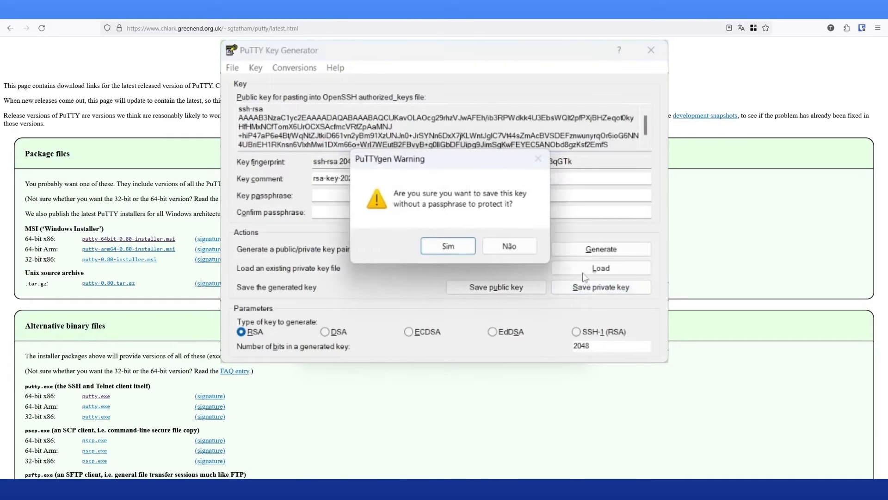
mouse_move(435, 196)
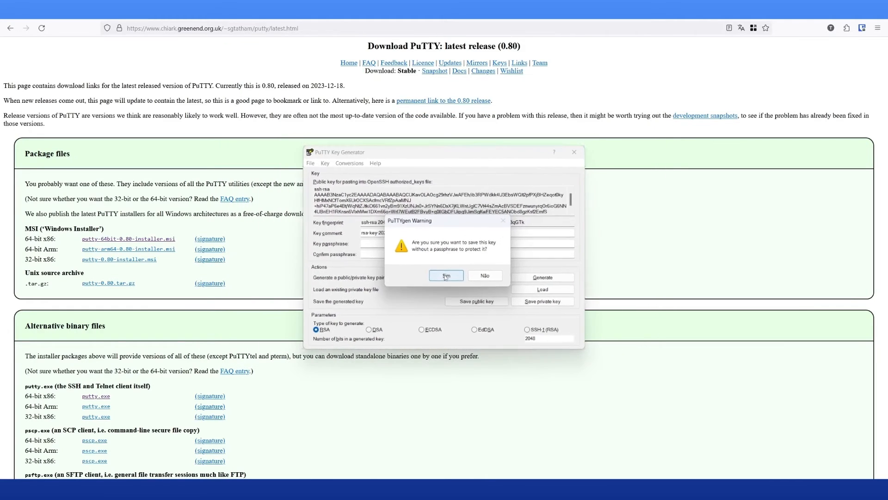
click(446, 276)
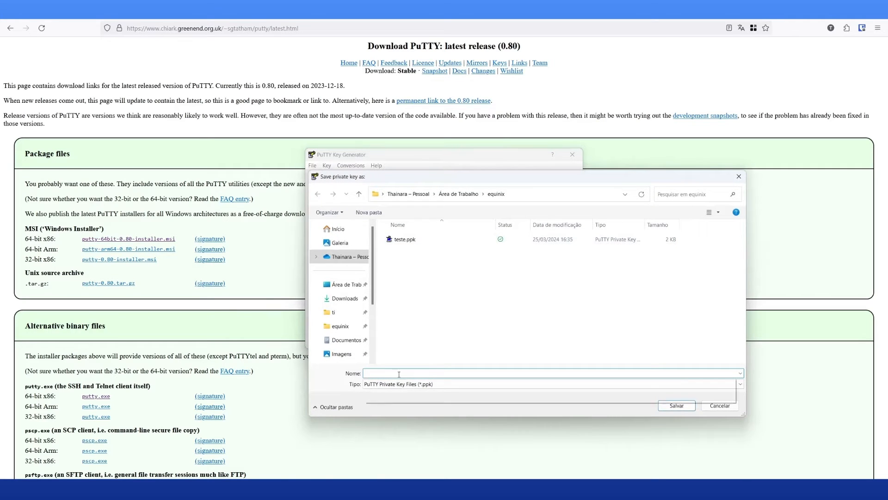
text(testKey)
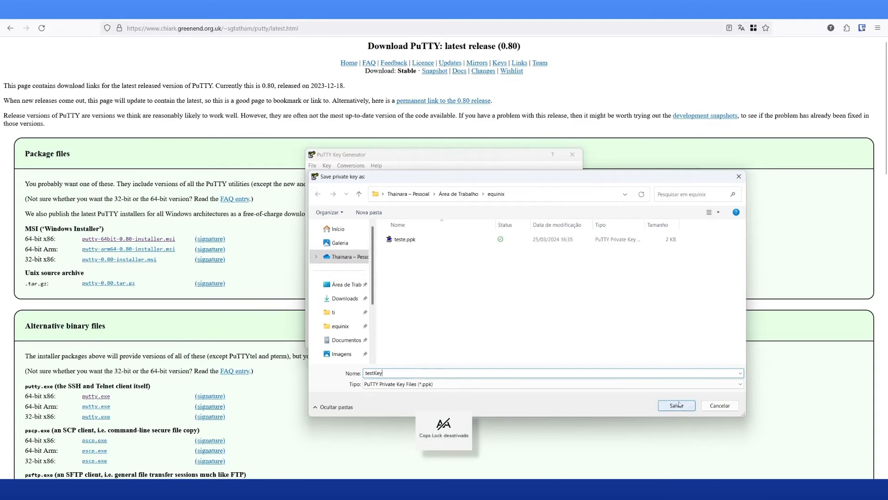
click(675, 405)
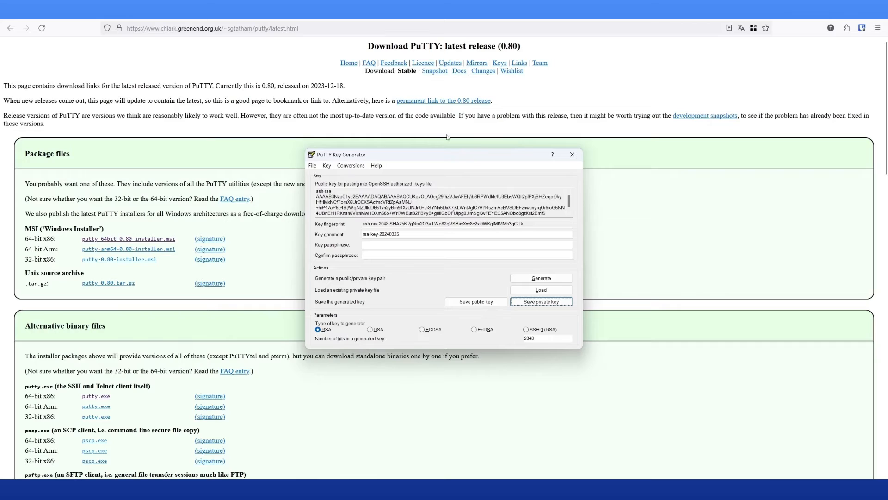
mouse_move(453, 279)
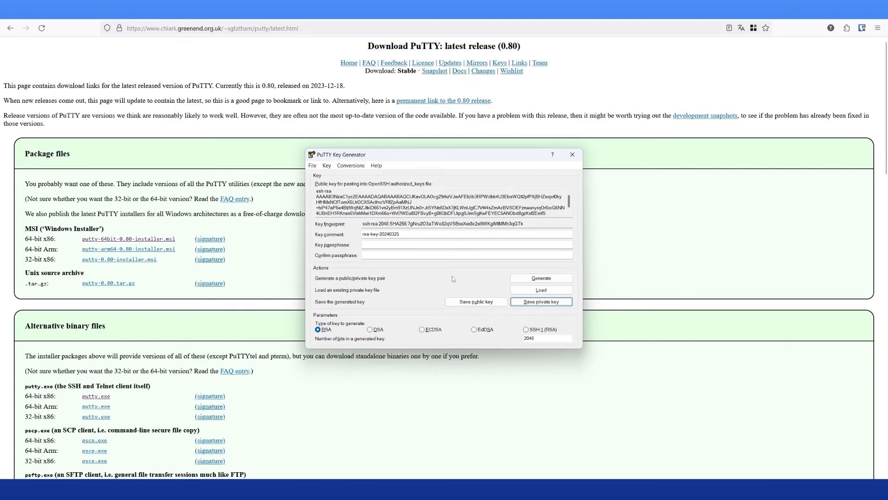
mouse_move(456, 288)
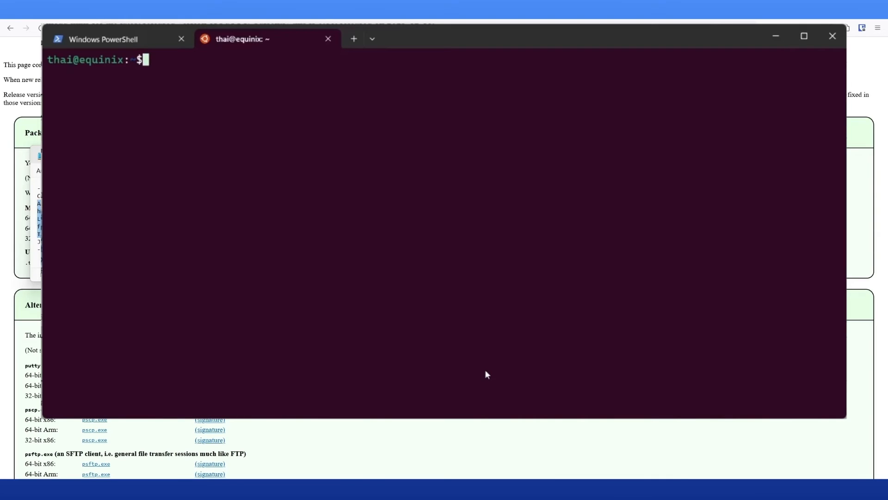
Step: Run ssh-keygen accepting the default ~/.ssh/id_rsa path and an empty passphrase
text(s)
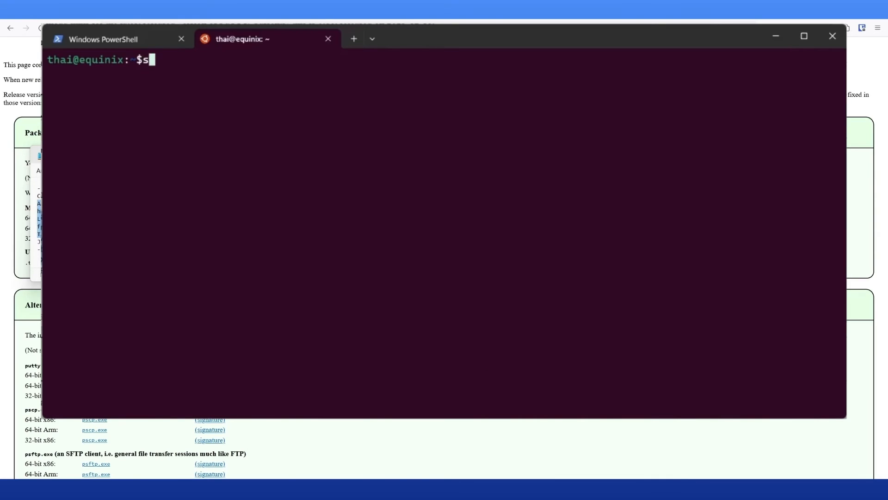
text(sh-key)
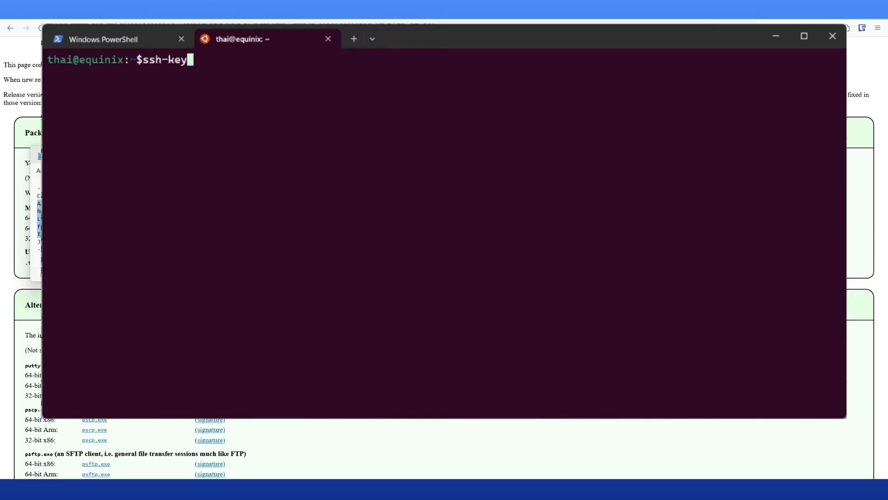
key(Return)
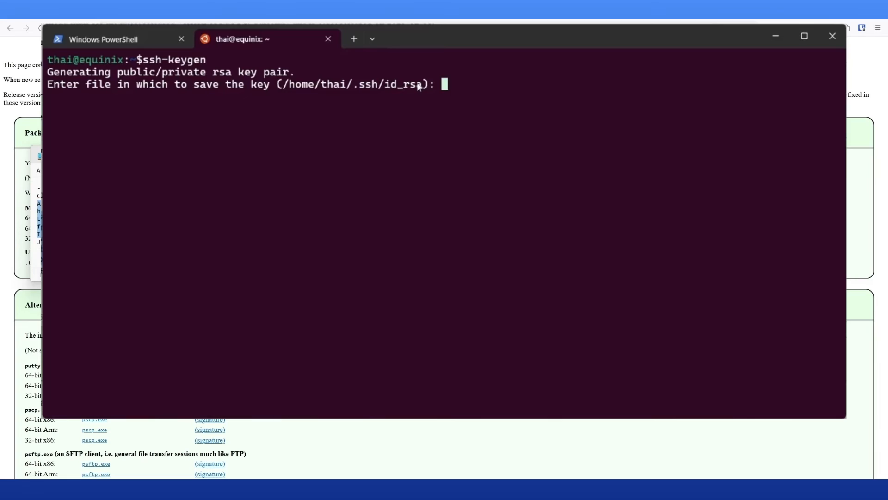
key(Return)
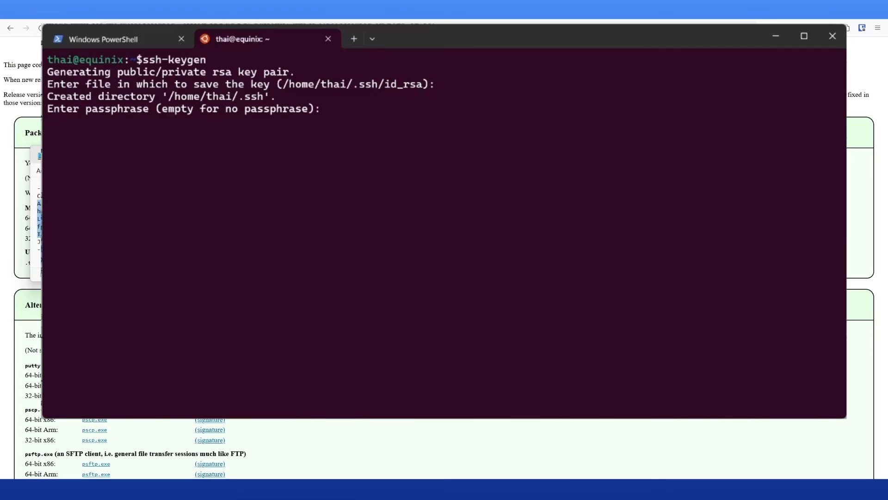
key(Return)
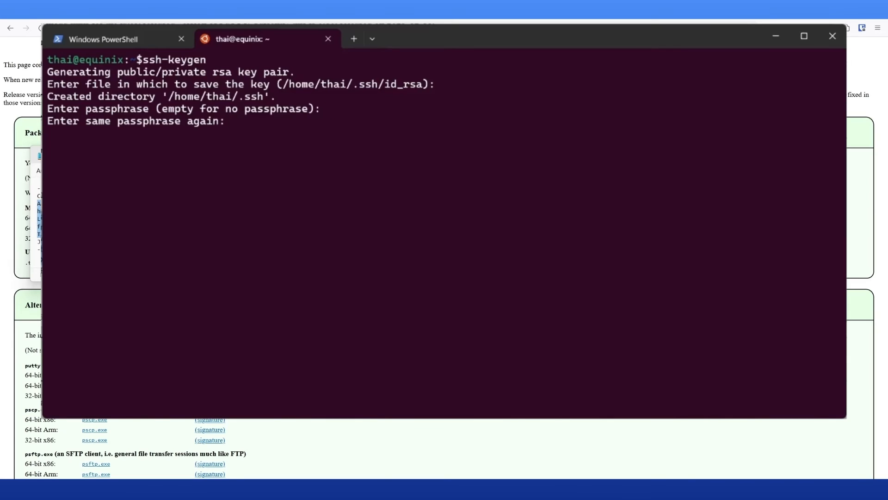
key(Return)
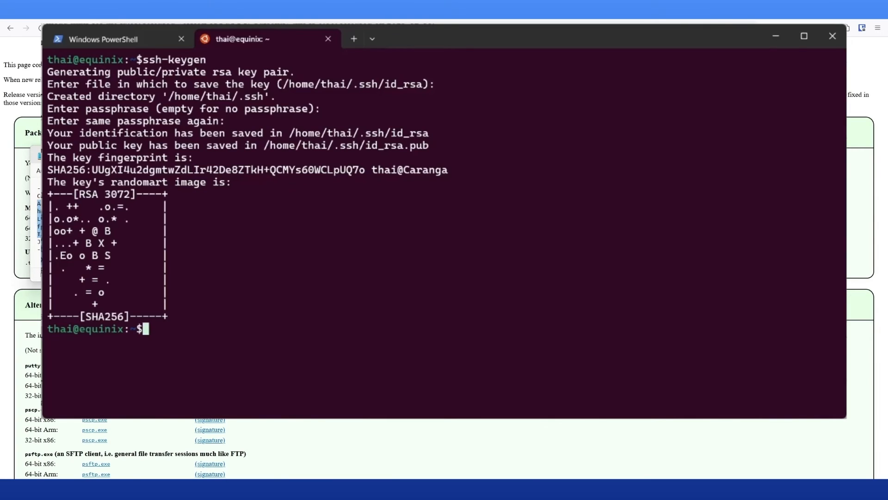
Step: Print the public key with cat /home/thai/.ssh/id_rsa.pub
text(cat)
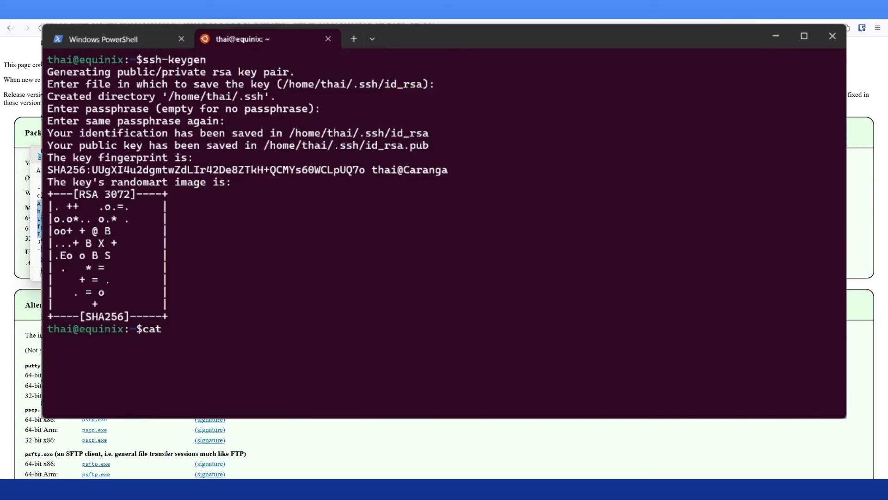
text(/home)
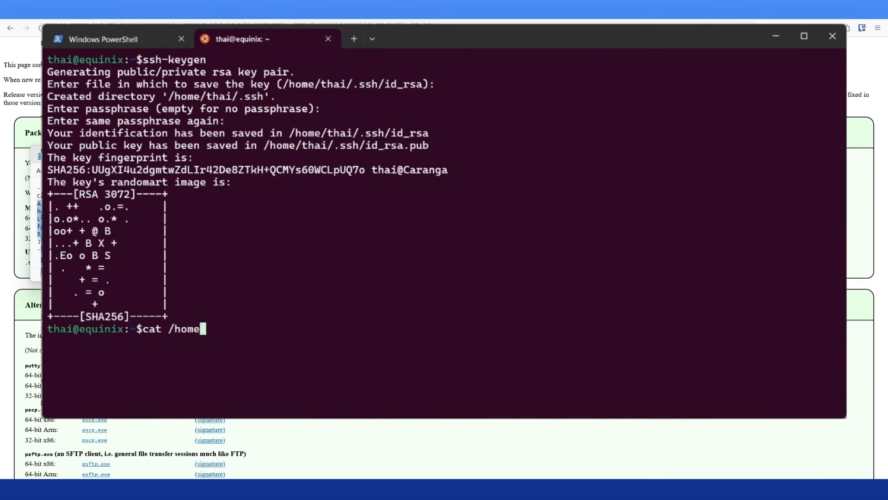
text(thai/)
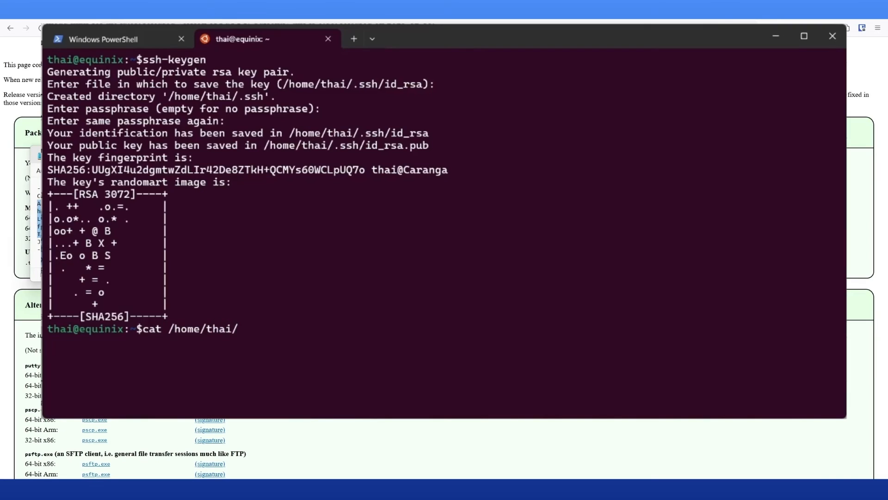
text(.ss)
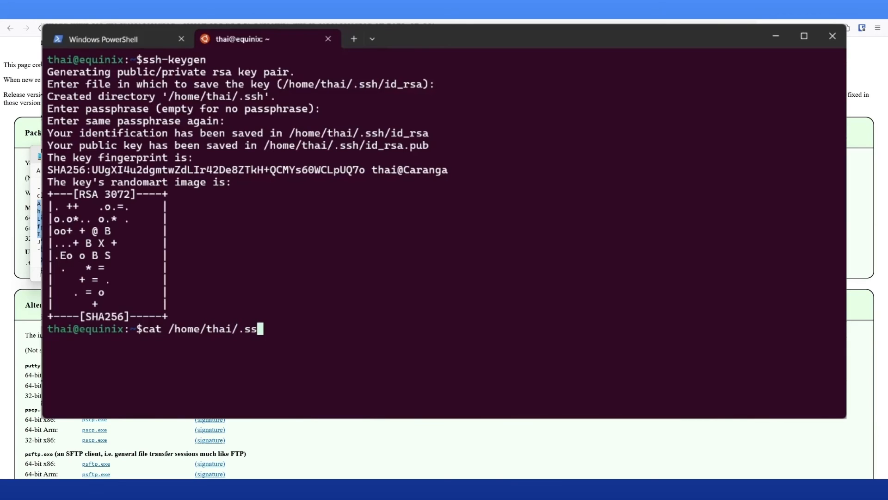
text(h/)
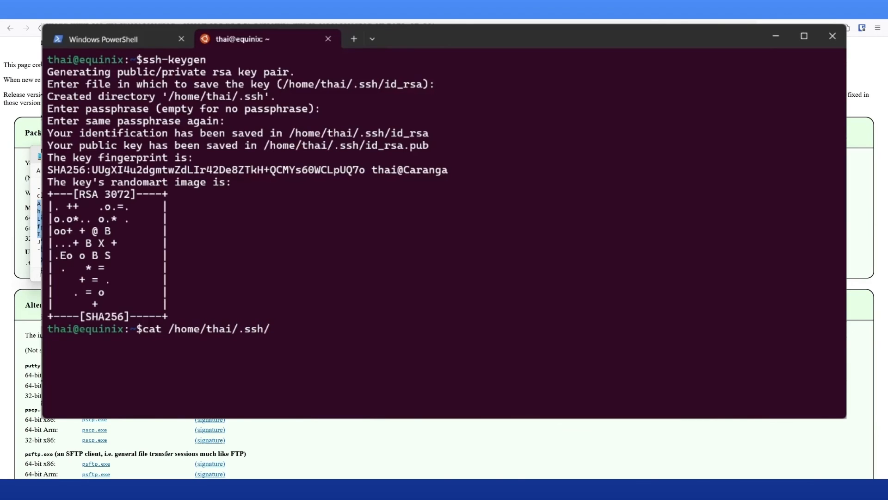
text(id_rsa)
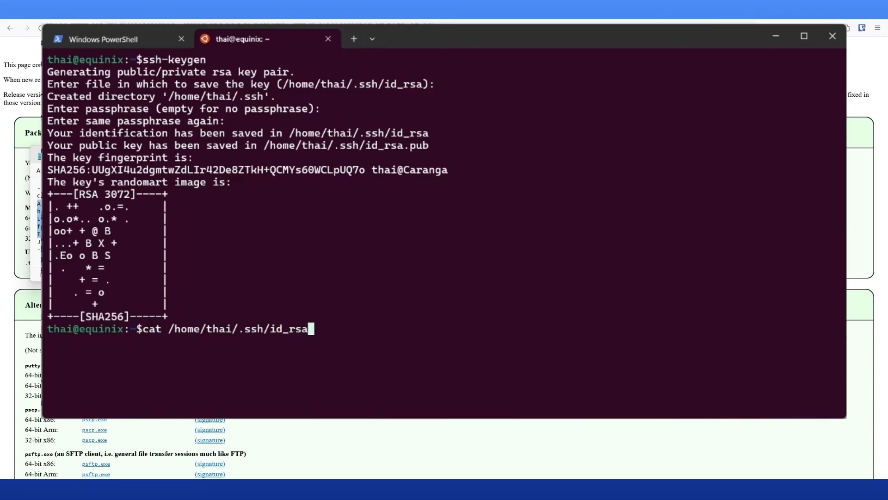
key(Return)
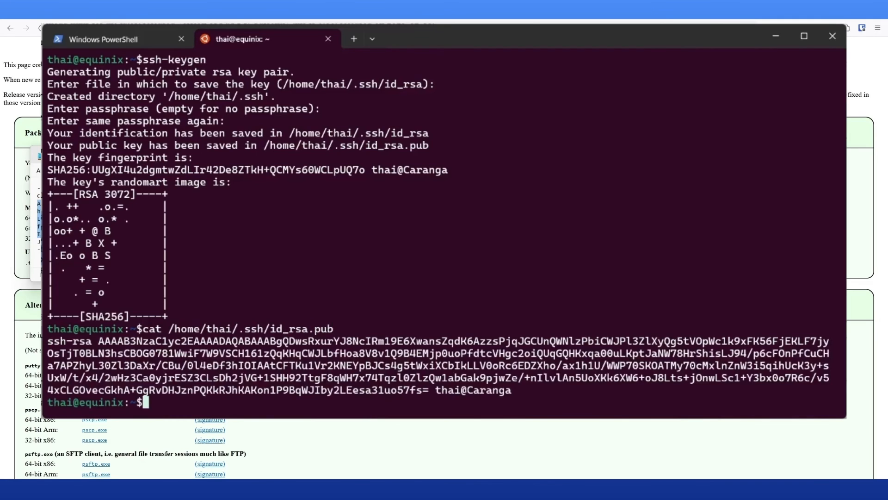